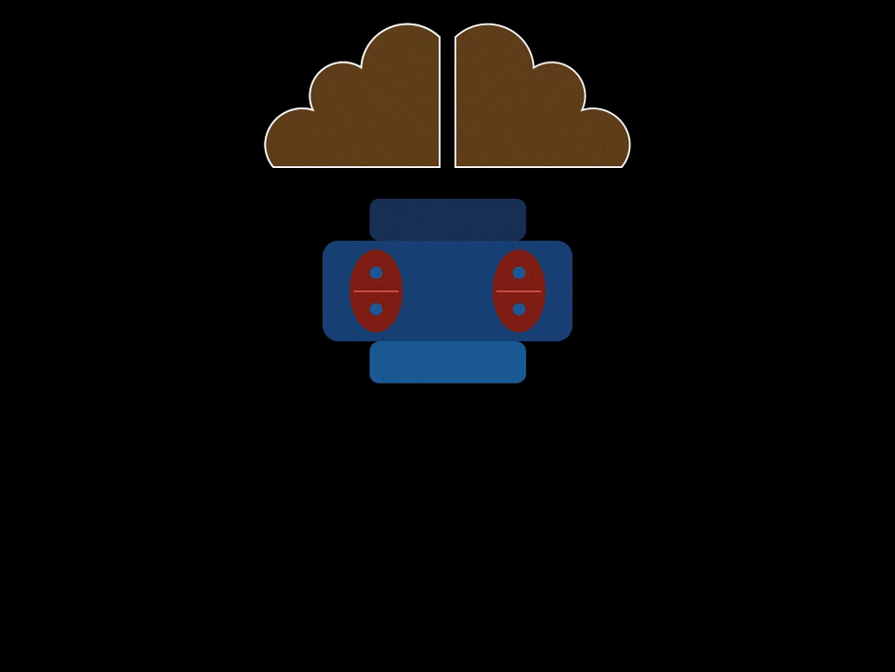
{"action": "left_click_drag", "start_coordinate": [382, 269], "coordinate": [552, 89]}
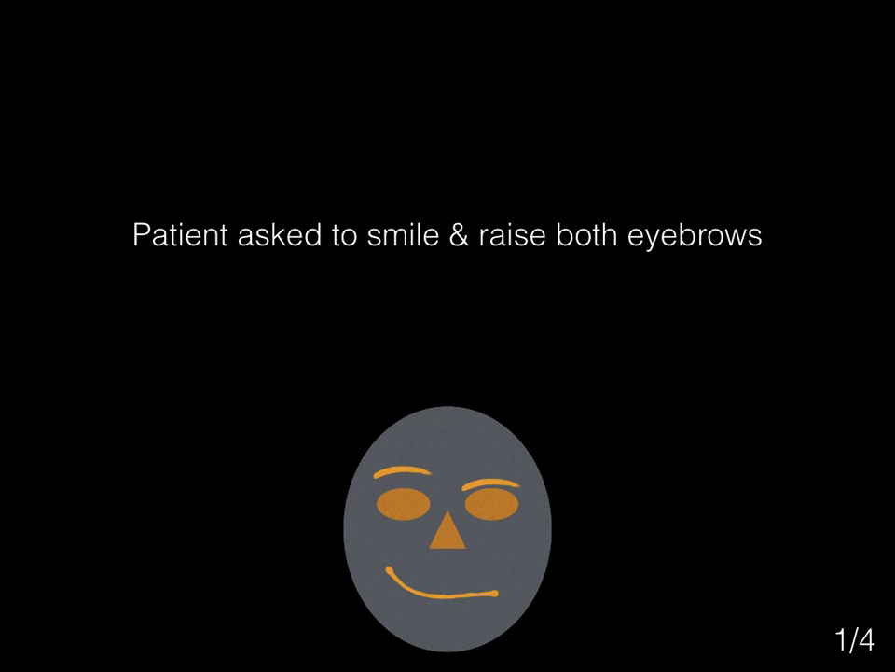
{"action": "key", "text": "Right"}
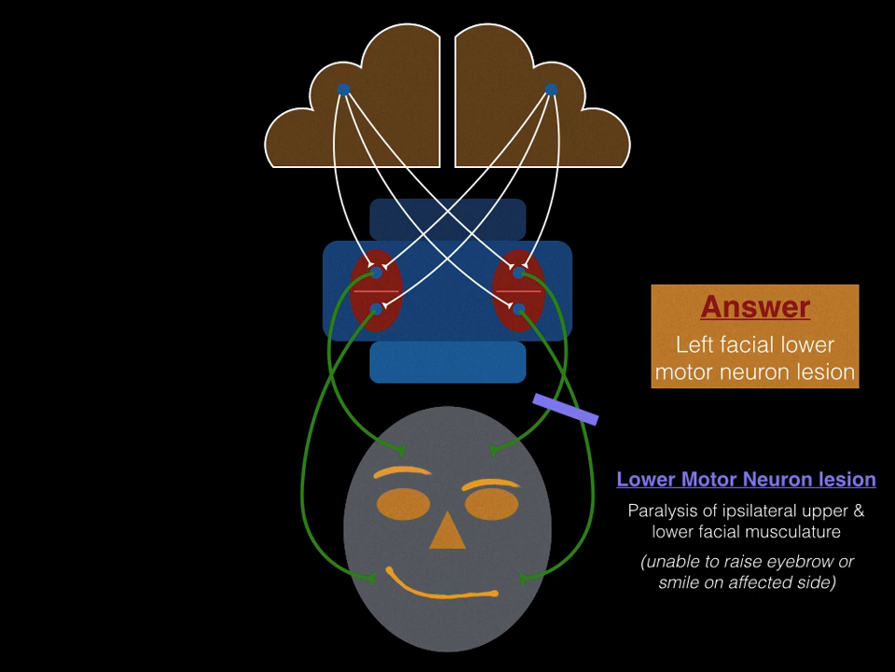
{"action": "key", "text": "Right"}
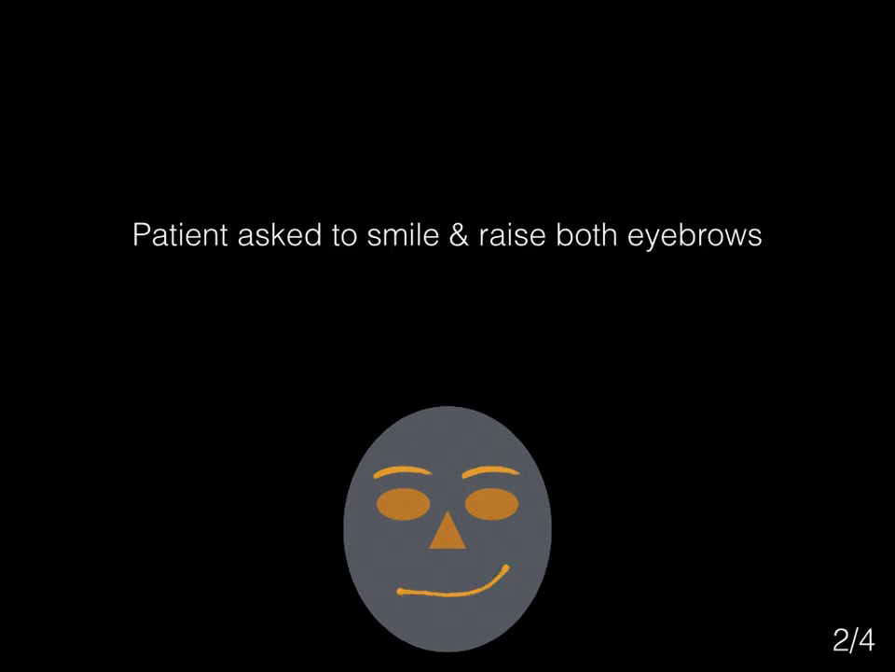